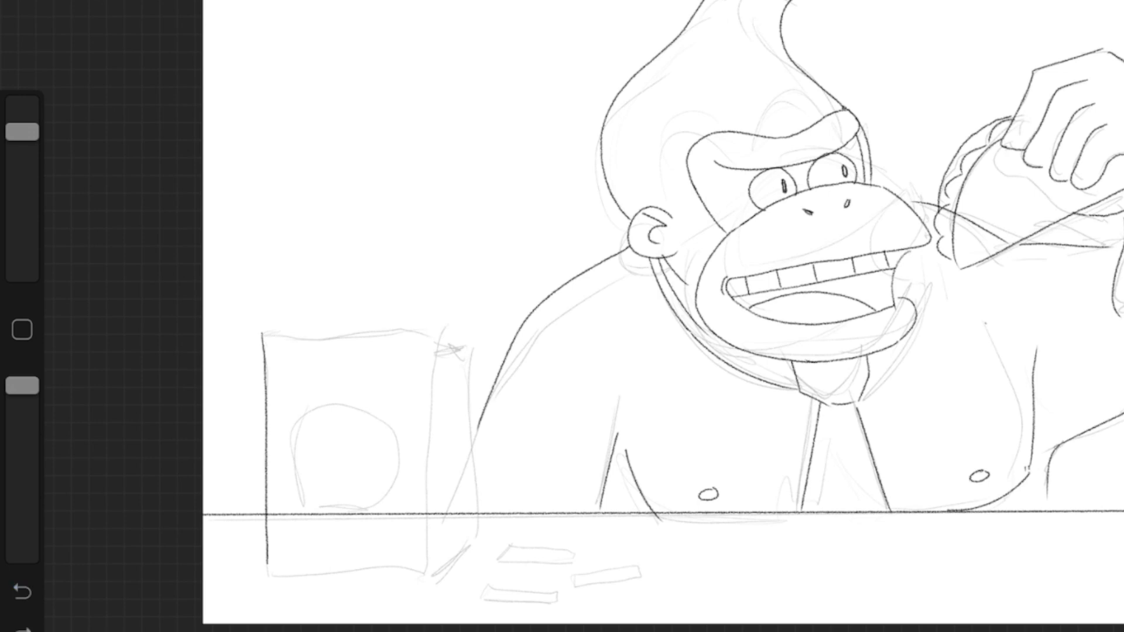
Ink clean outlines of Donkey Kong's face and chest over the faded sketch
left_click(21, 588)
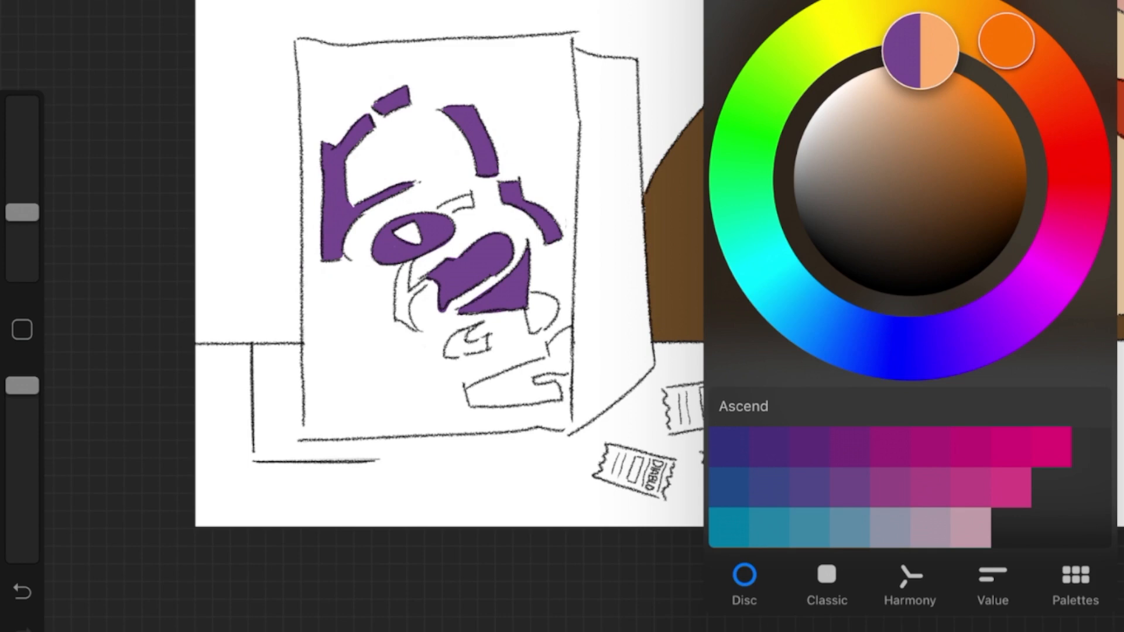
Choose a bright magenta on the Disc colour wheel for the next fill
left_click(1048, 277)
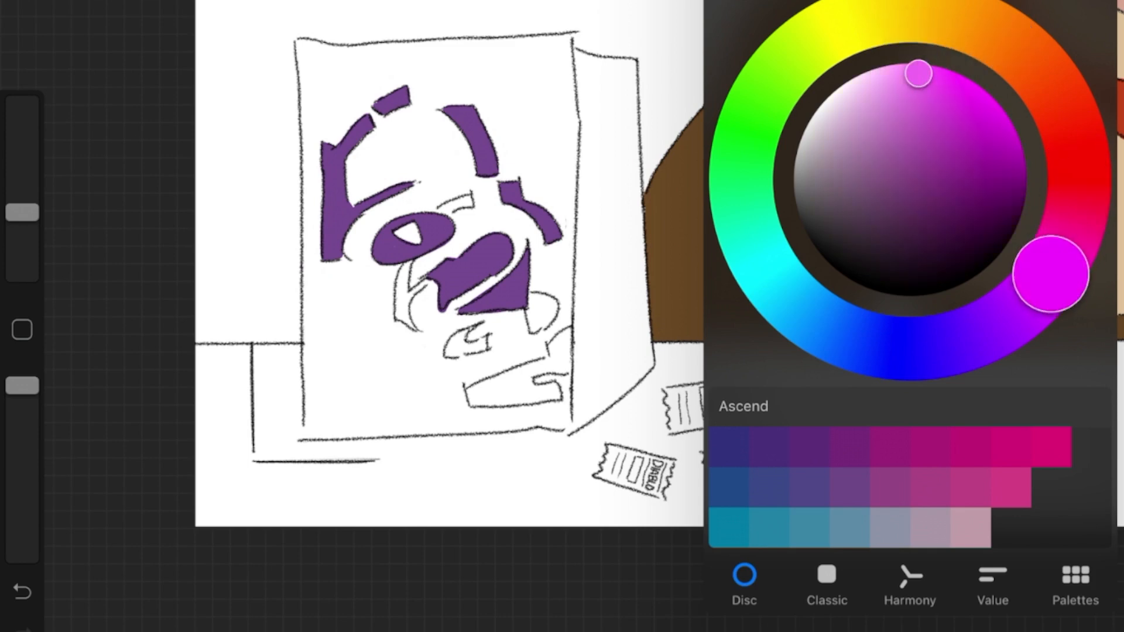